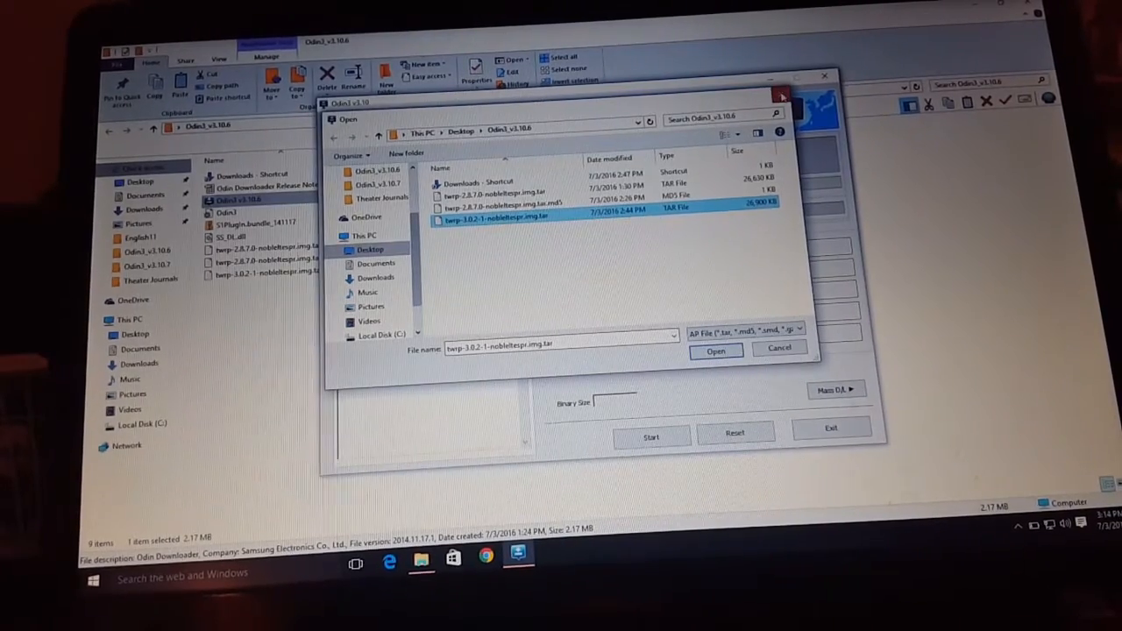
# Cancel the Open dialog and close Odin3, returning to the Odin3_v3.10.6 folder.
pyautogui.click(715, 350)
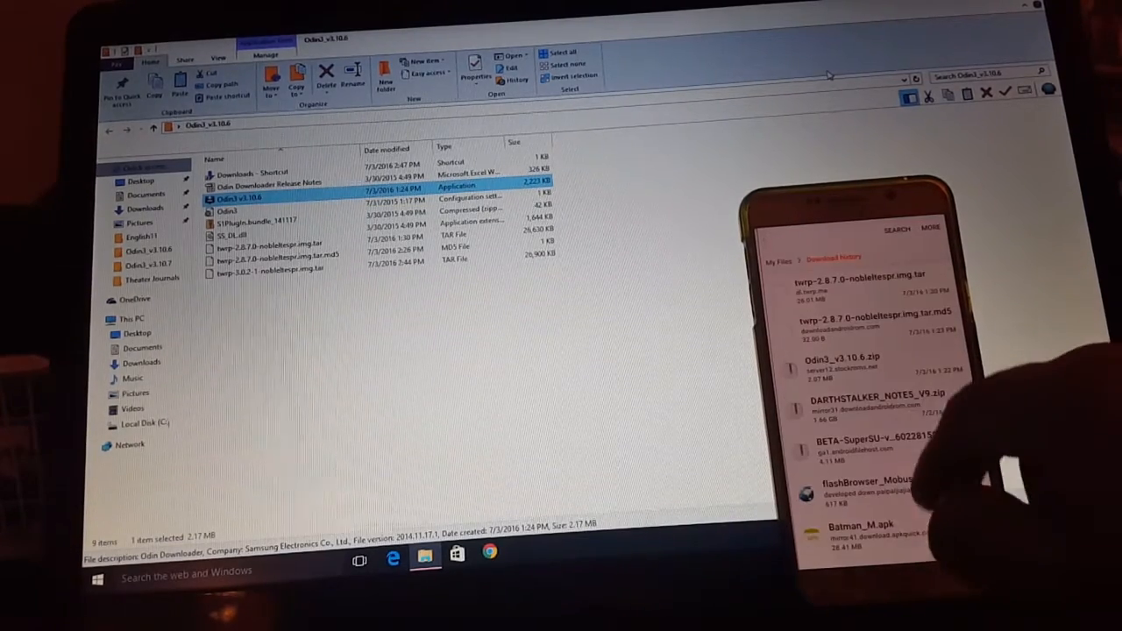
pyautogui.scroll(-3)
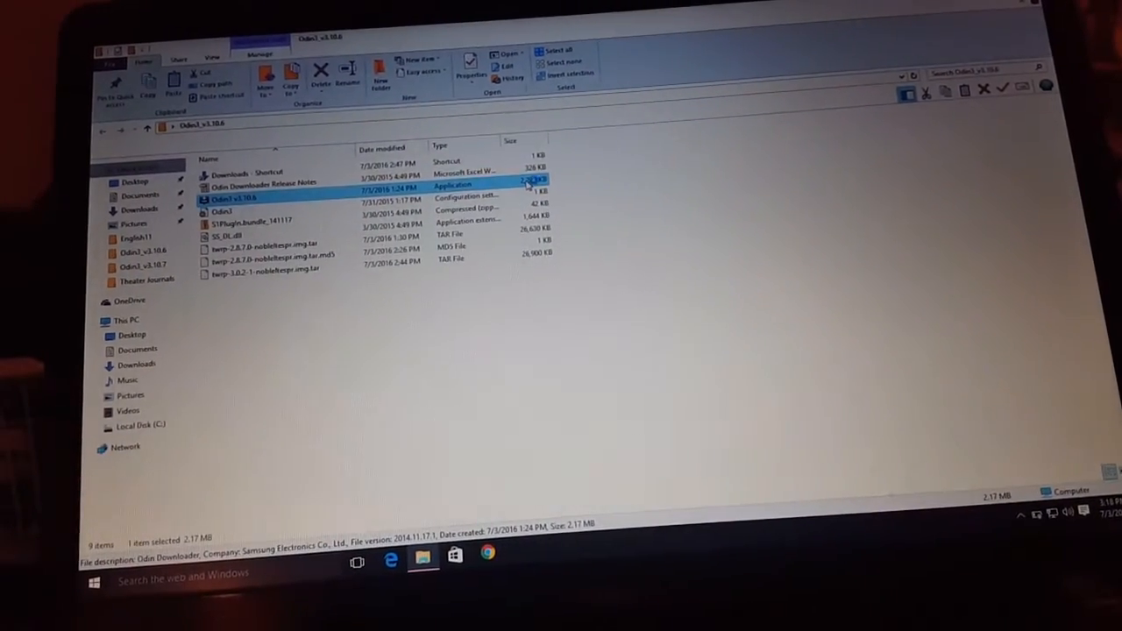
# Start Odin3_v3.10.6.exe from File Explorer with no files loaded.
pyautogui.doubleClick(242, 186)
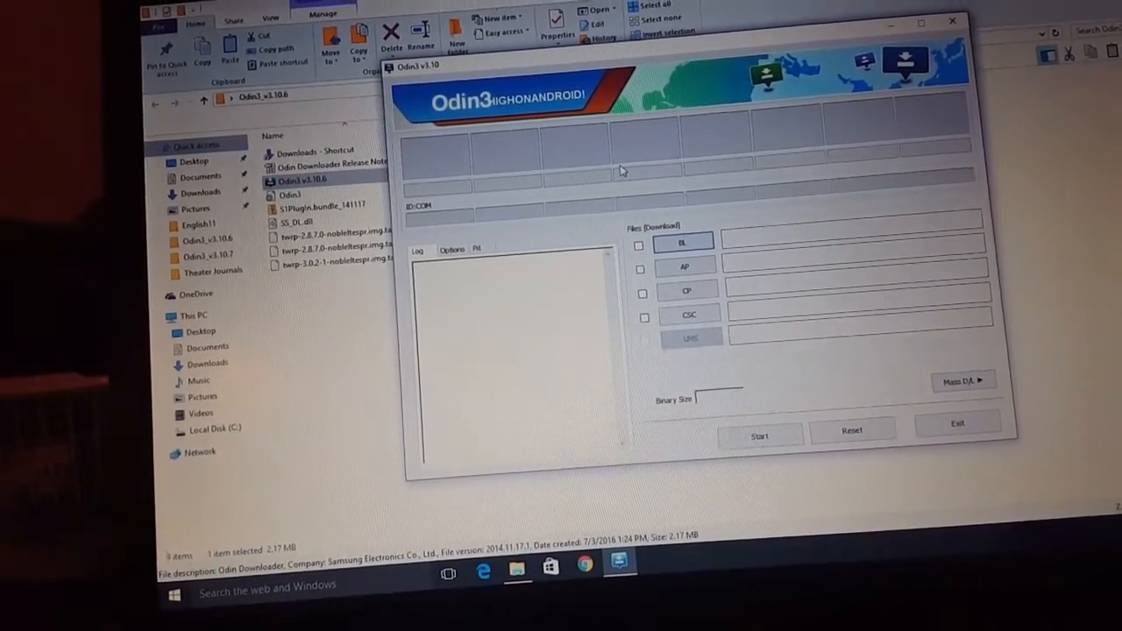
# Load twrp-3.0.2-1-noblelterspr.img.tar into the AP slot and start flashing the Note 5.
pyautogui.click(685, 267)
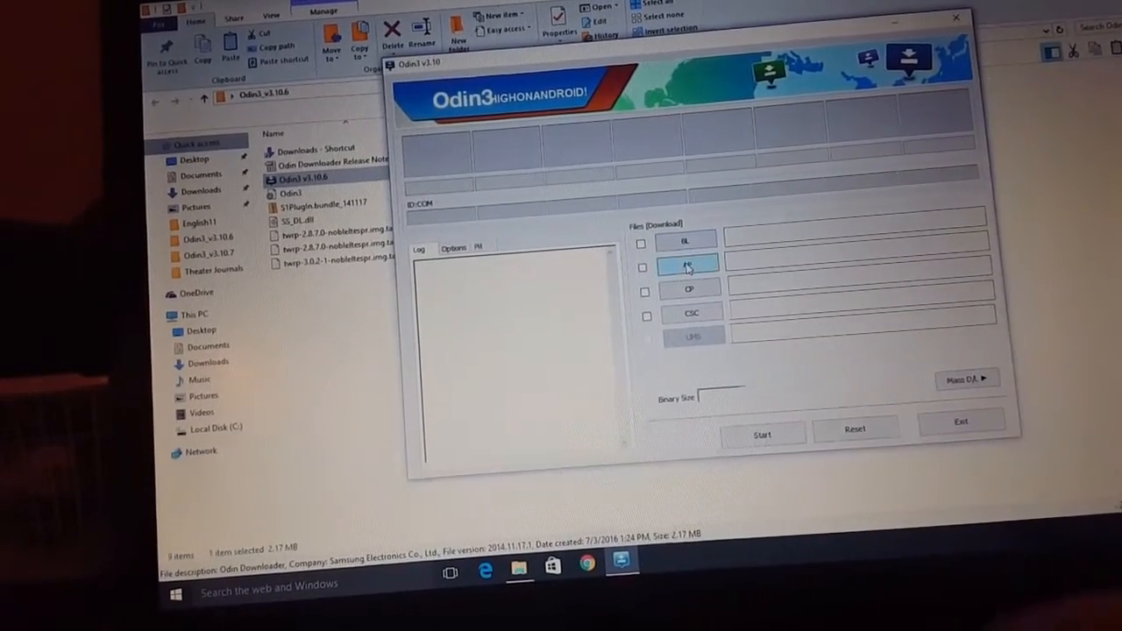
pyautogui.click(687, 265)
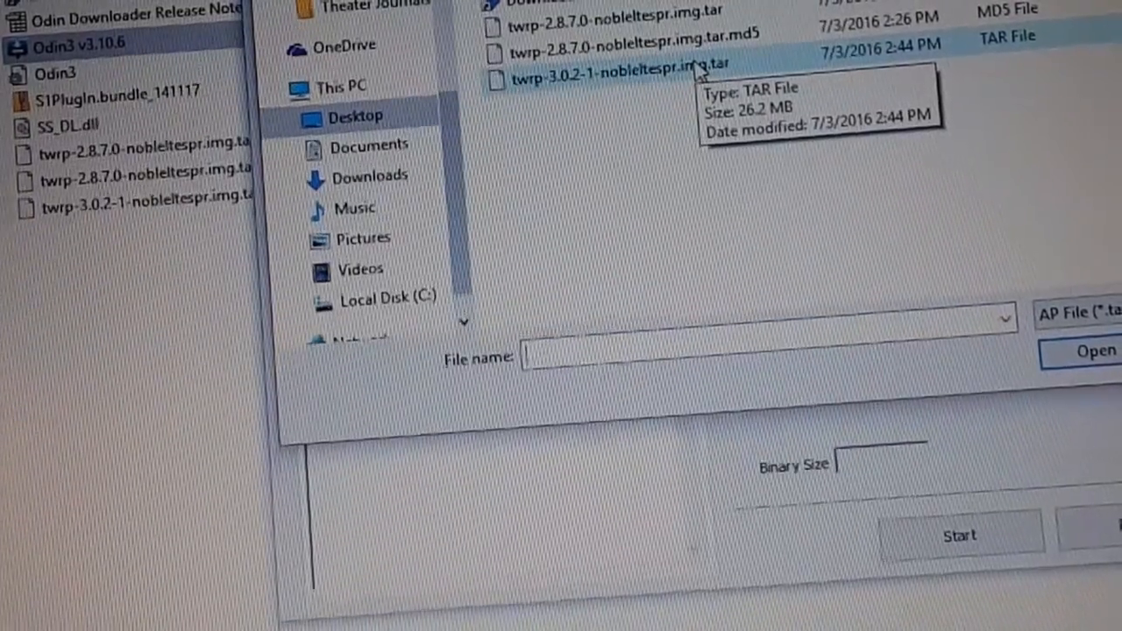
pyautogui.click(614, 72)
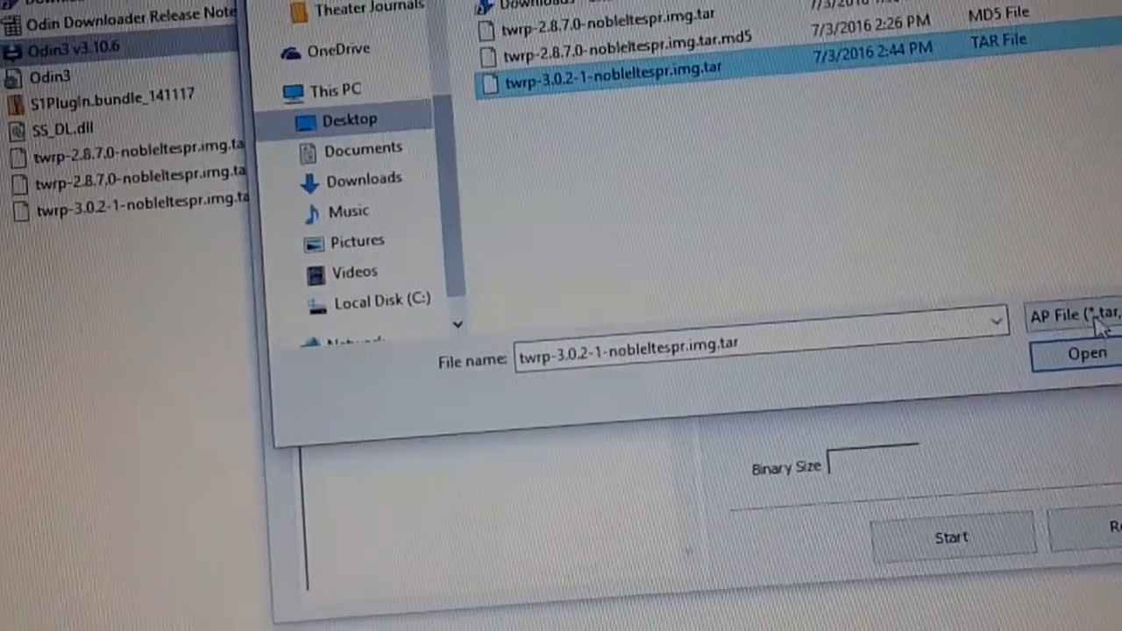
pyautogui.click(1087, 354)
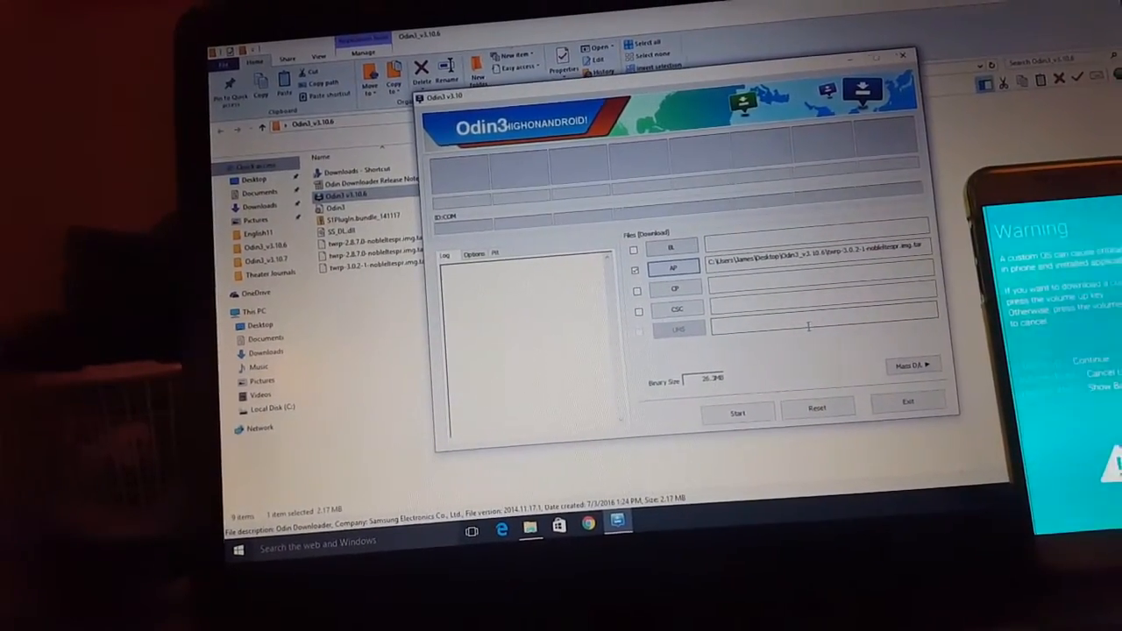
pyautogui.click(736, 413)
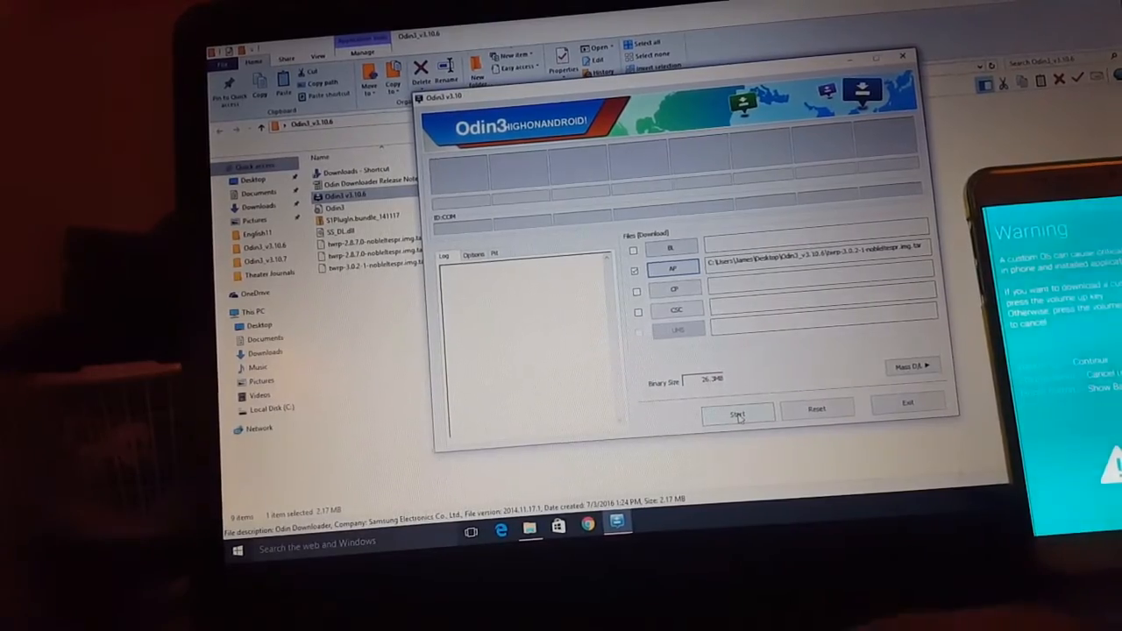